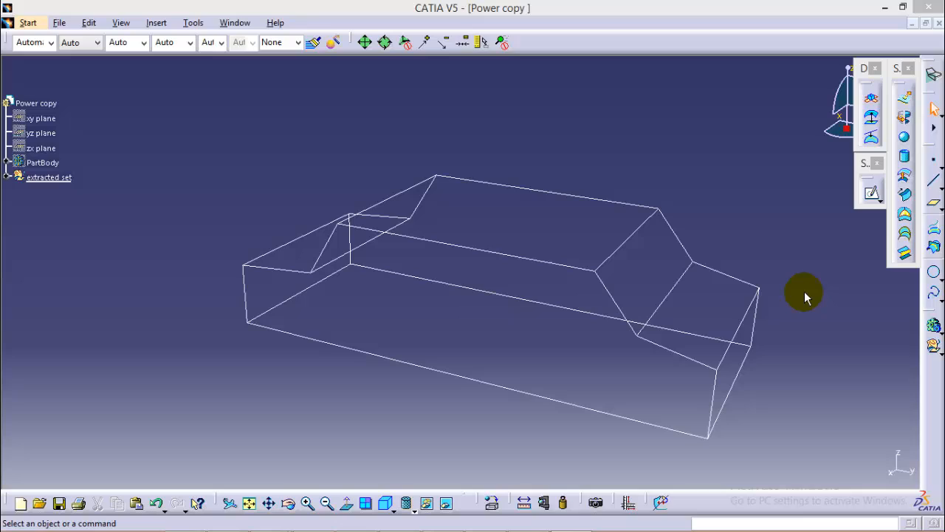
pyautogui.moveTo(803, 303)
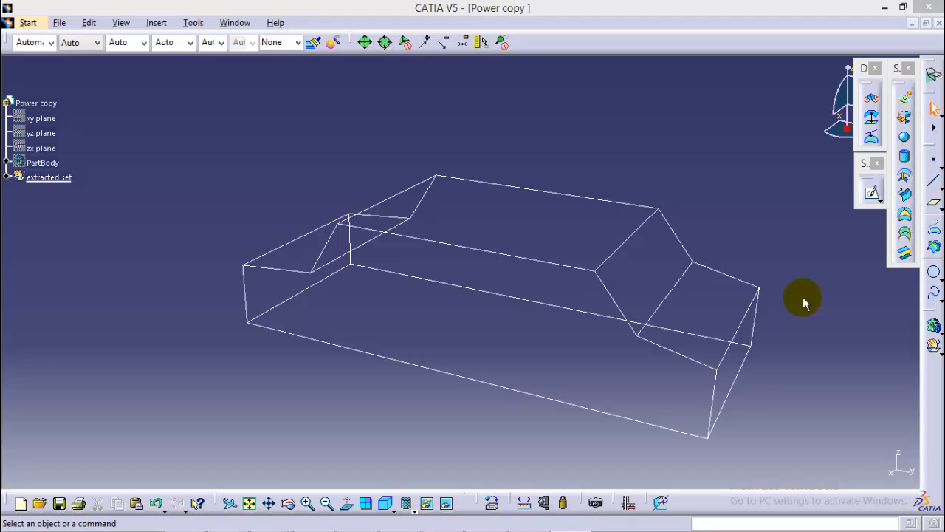
pyautogui.moveTo(243, 337)
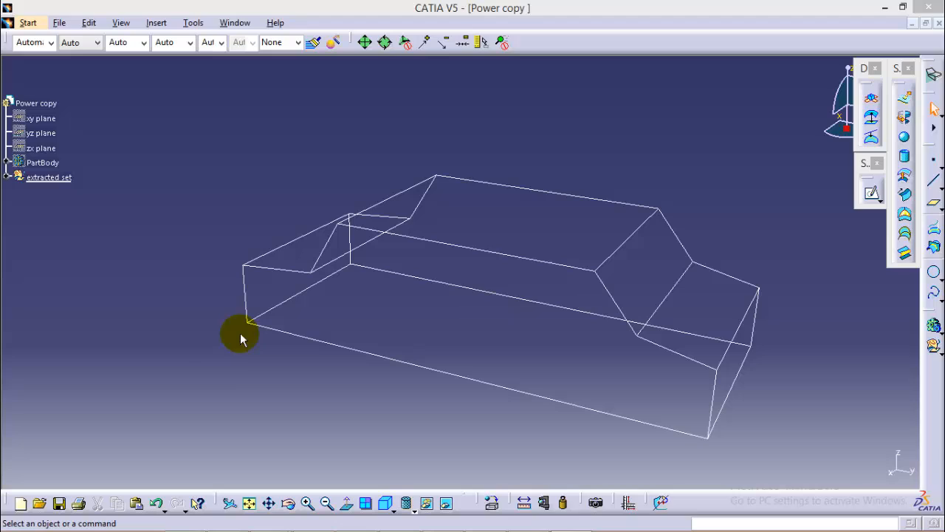
pyautogui.moveTo(248, 377)
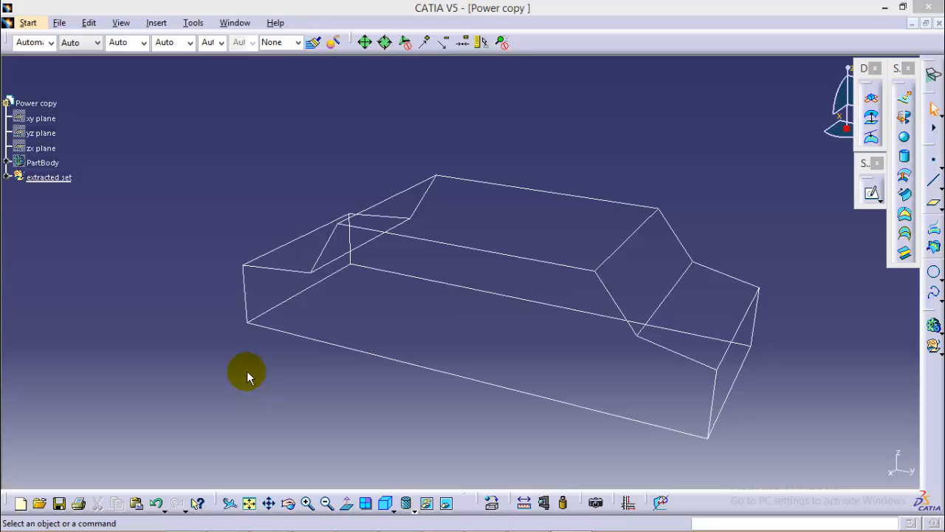
pyautogui.moveTo(250, 390)
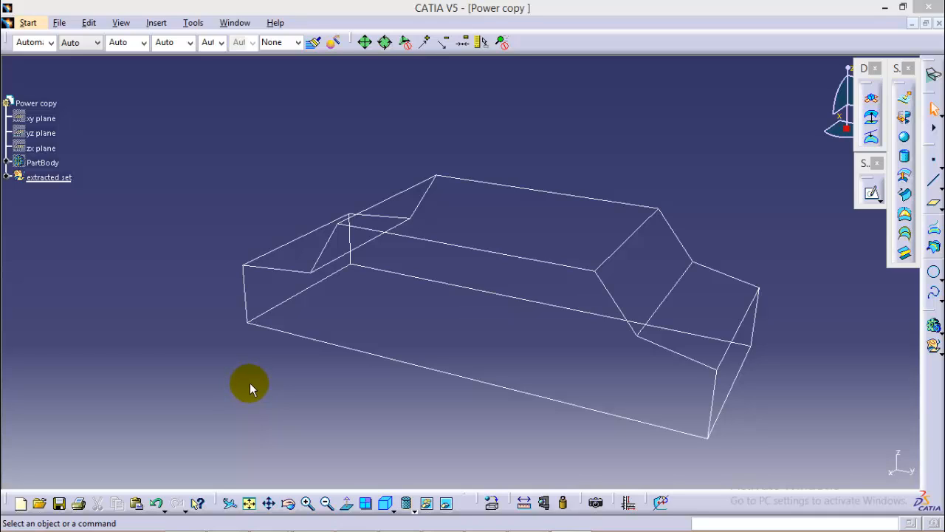
pyautogui.moveTo(257, 390)
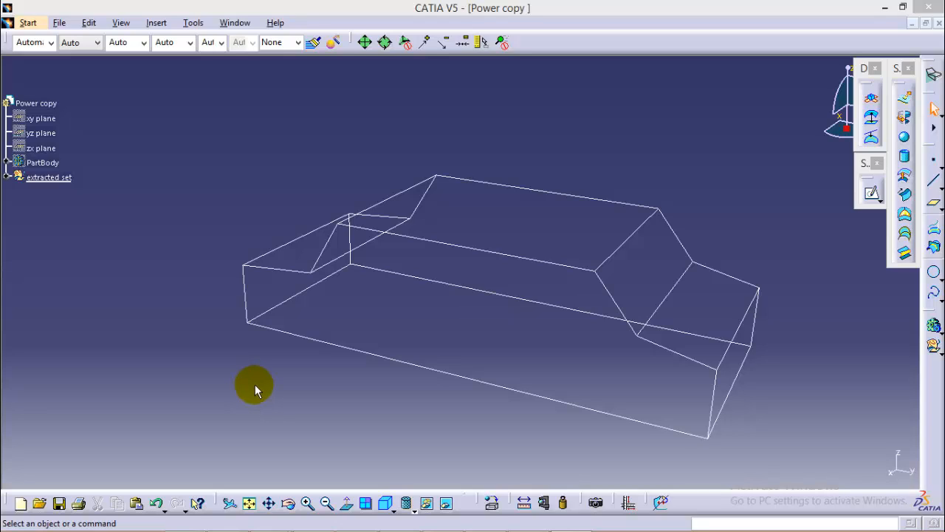
pyautogui.moveTo(257, 393)
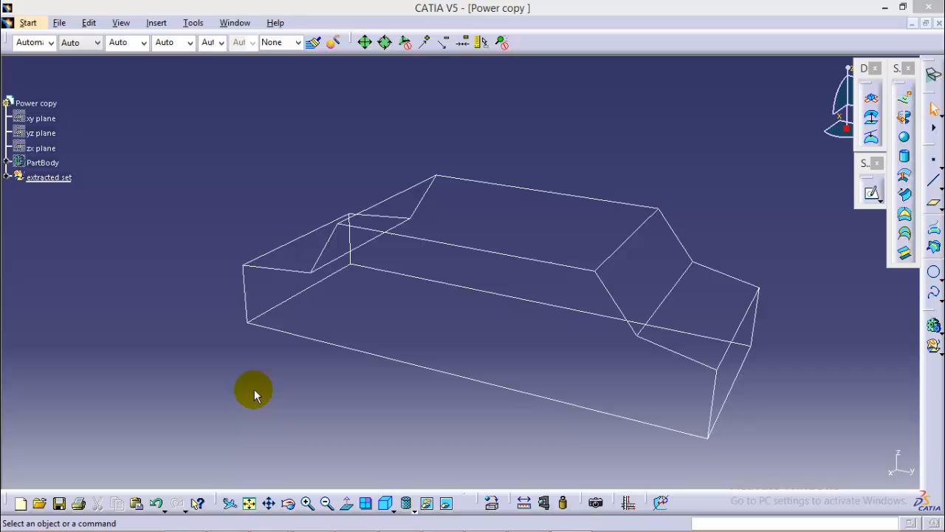
pyautogui.moveTo(205, 390)
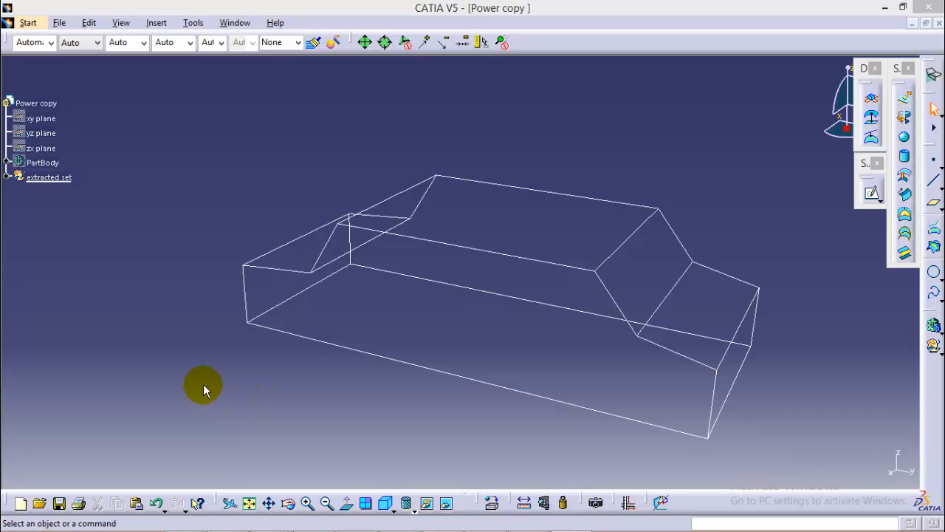
# Step: Create a new Part Design document named 'Power copy demonstration'
pyautogui.click(28, 23)
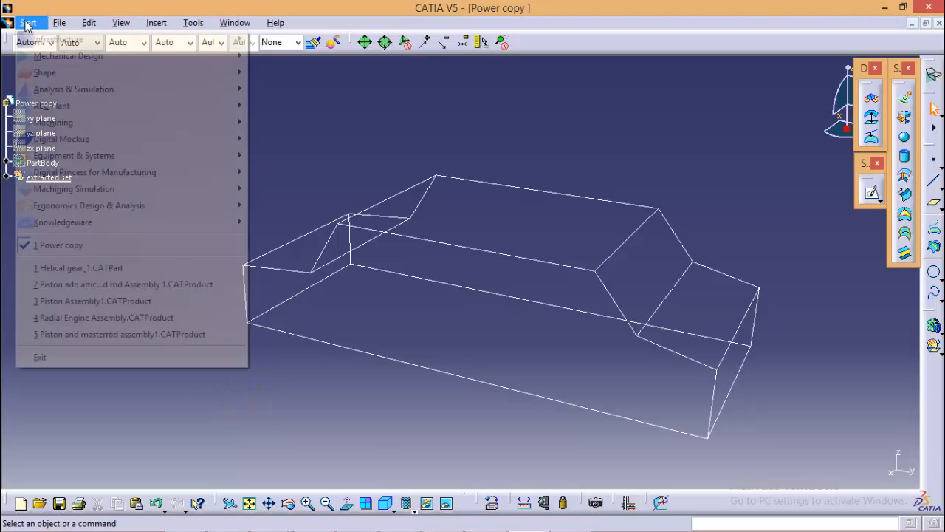
pyautogui.click(28, 22)
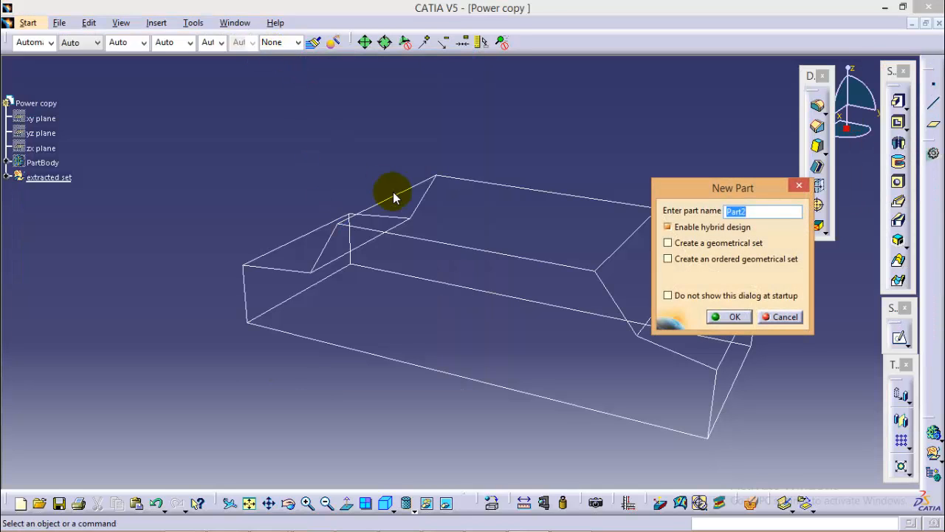
pyautogui.write('Power c')
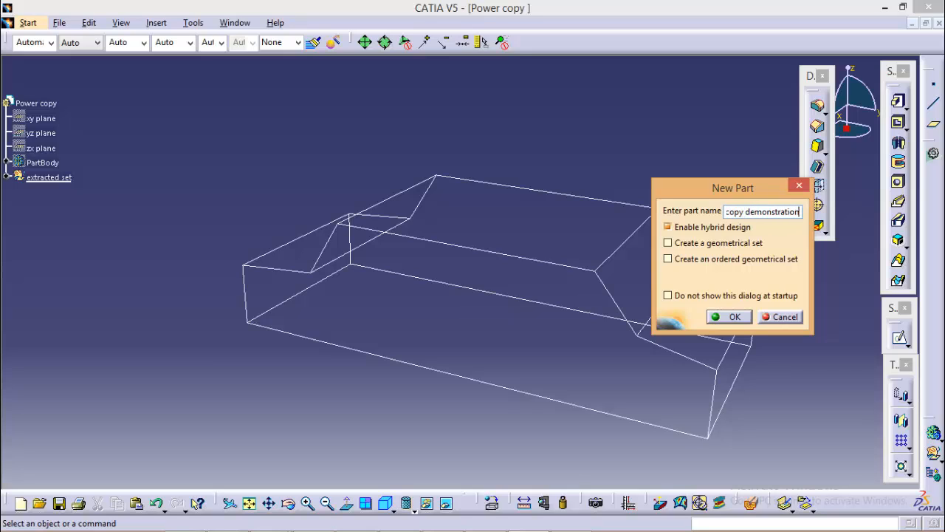
pyautogui.click(735, 316)
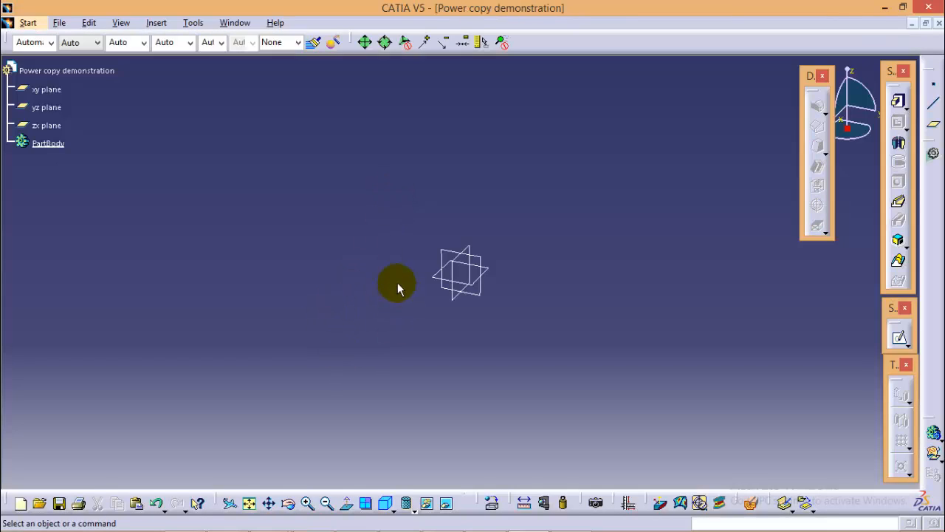
pyautogui.moveTo(455, 258)
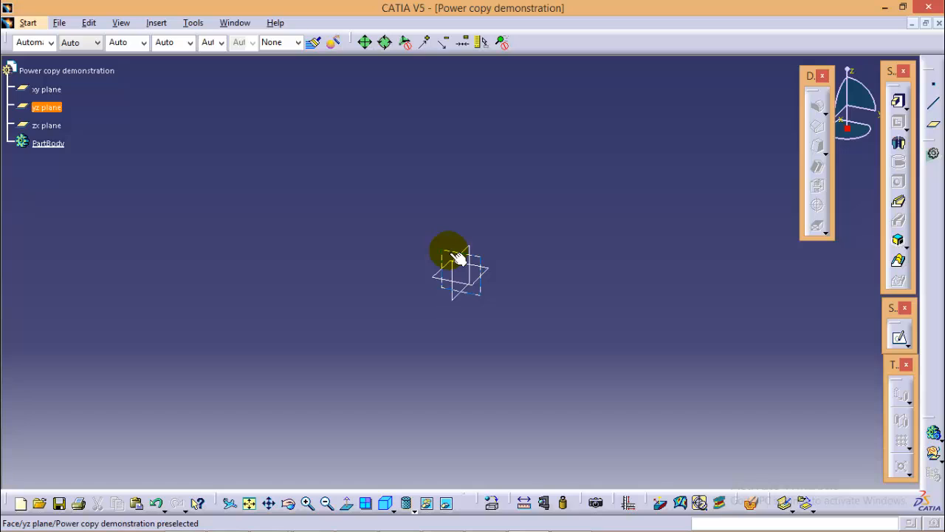
# Step: Sketch a closed car-body side profile on the yz plane with the Profile tool
pyautogui.doubleClick(458, 274)
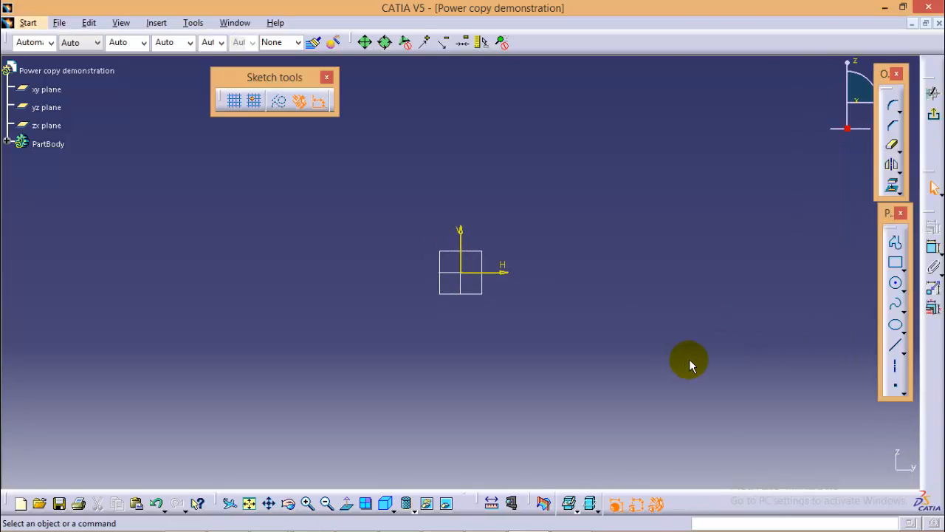
pyautogui.moveTo(895, 263)
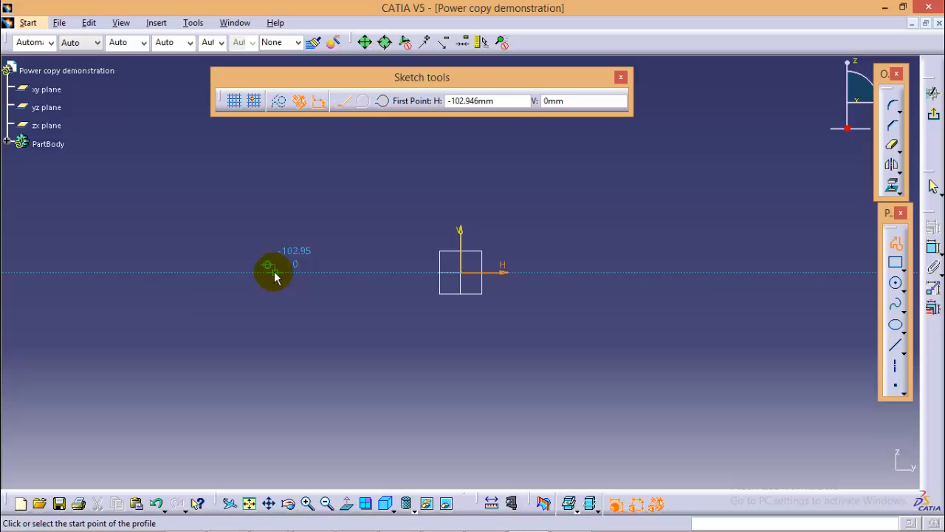
pyautogui.click(279, 267)
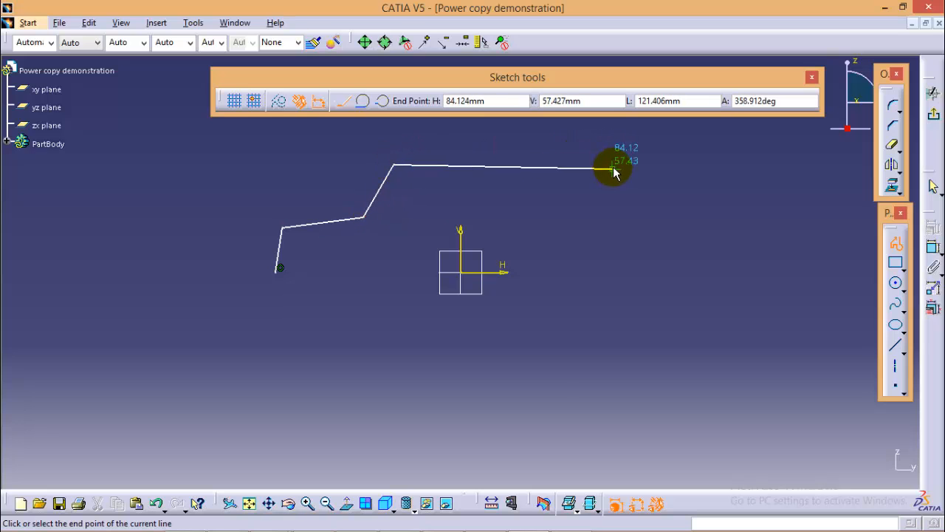
pyautogui.click(613, 172)
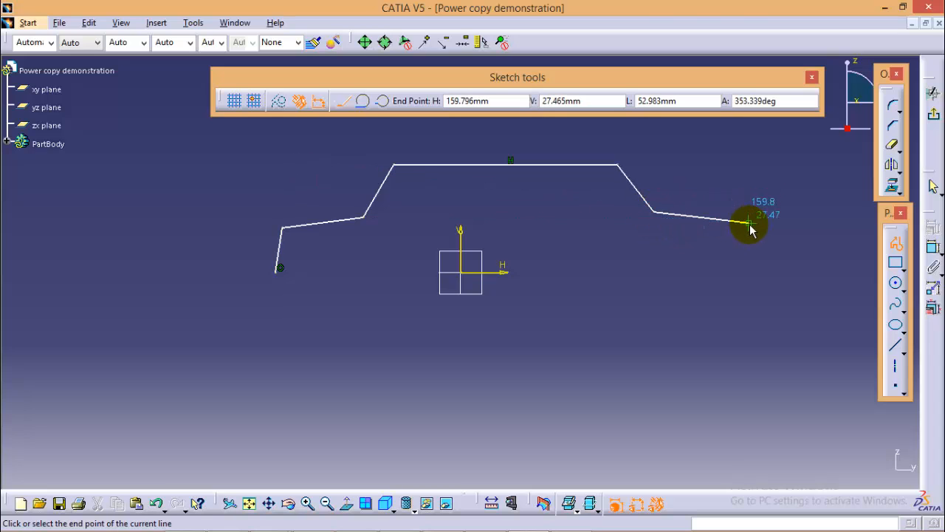
pyautogui.click(751, 224)
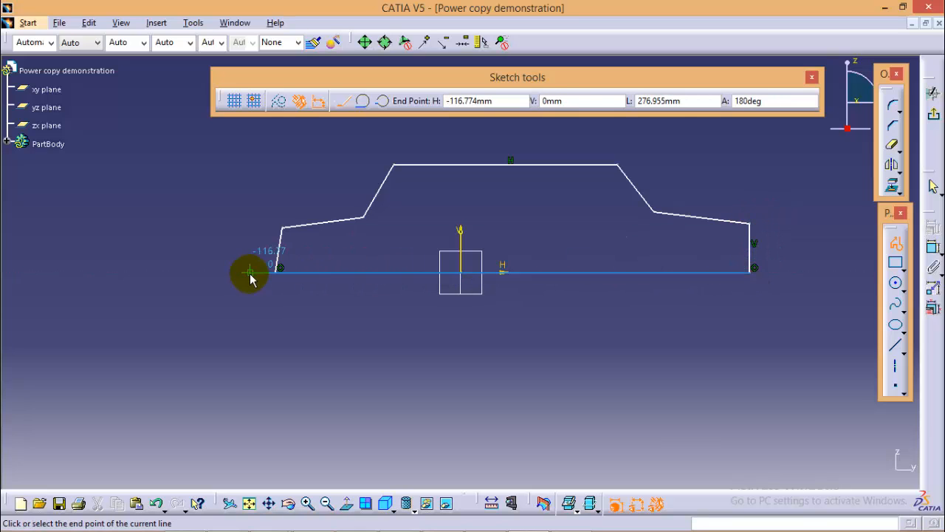
pyautogui.click(274, 269)
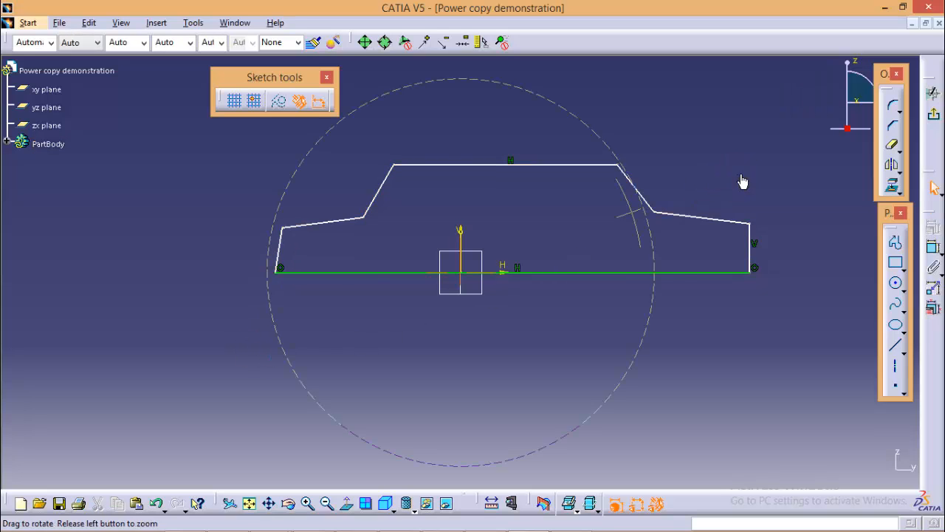
pyautogui.moveTo(742, 183); pyautogui.dragTo(635, 228)
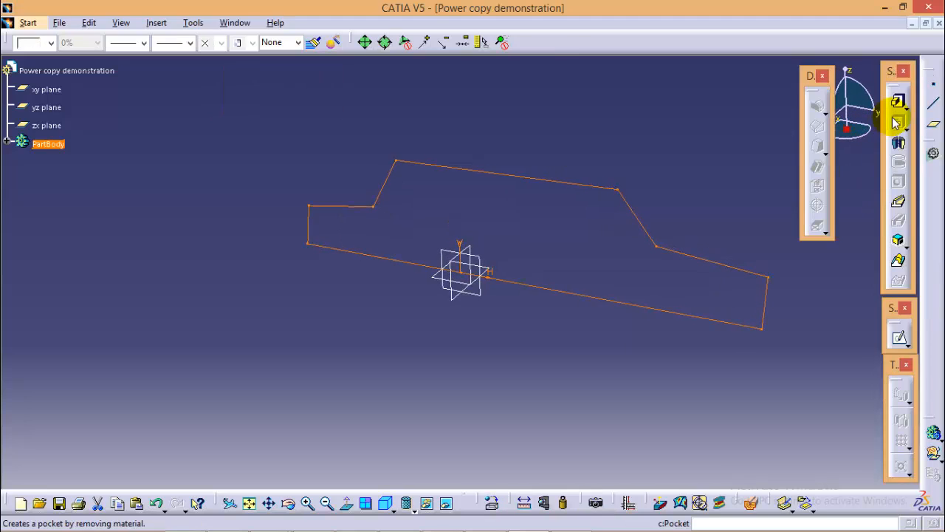
# Step: Pad the profile 50 mm with Mirrored extent into a symmetric solid block
pyautogui.click(898, 102)
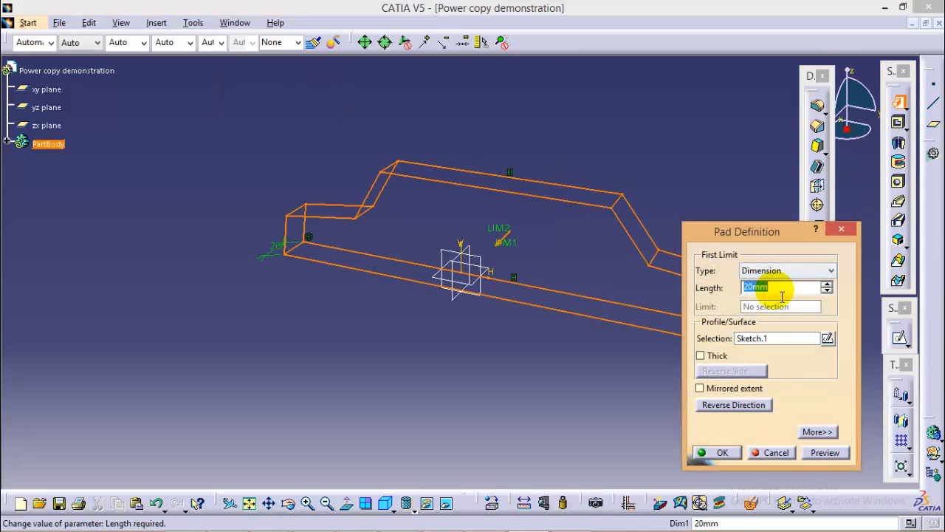
pyautogui.write('50')
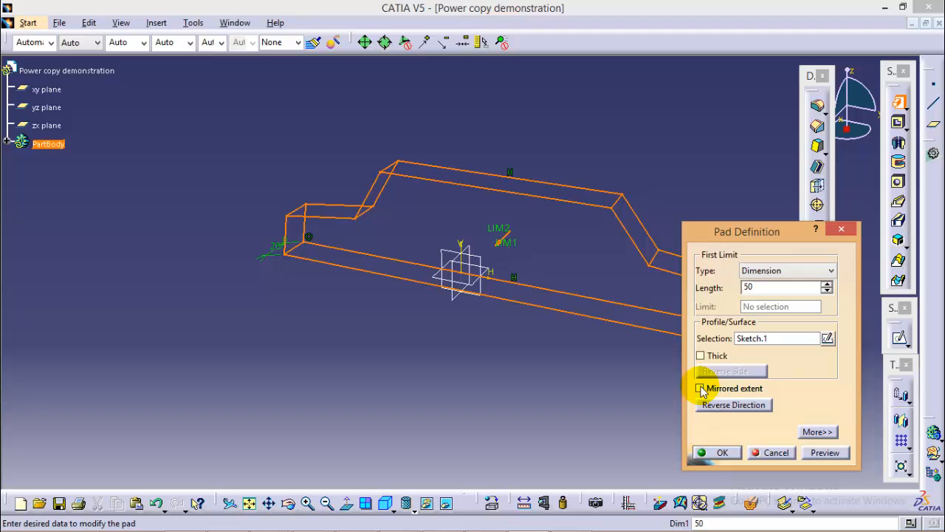
pyautogui.click(700, 387)
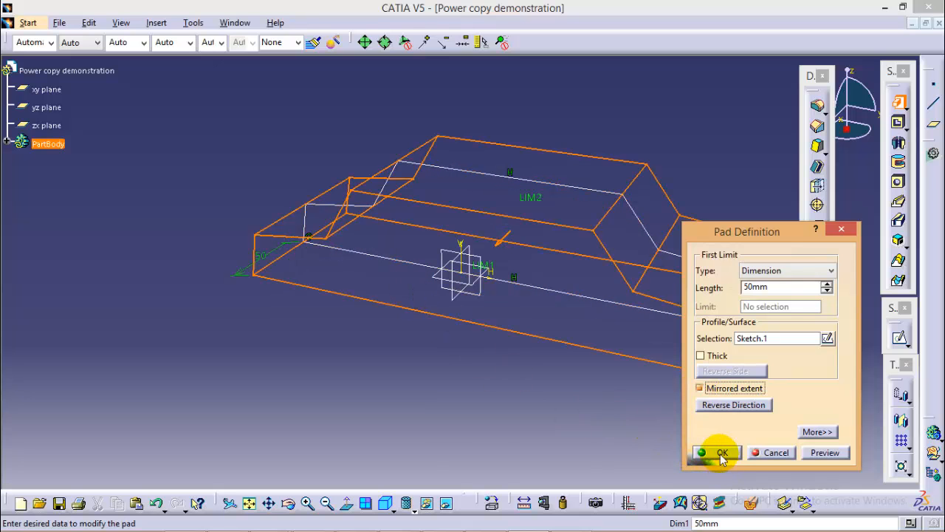
pyautogui.click(723, 452)
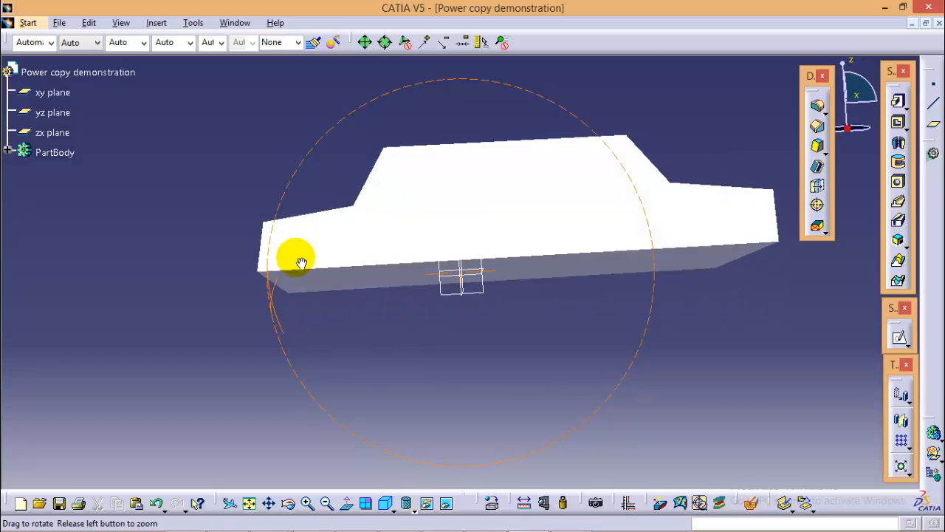
pyautogui.moveTo(298, 259); pyautogui.dragTo(564, 288)
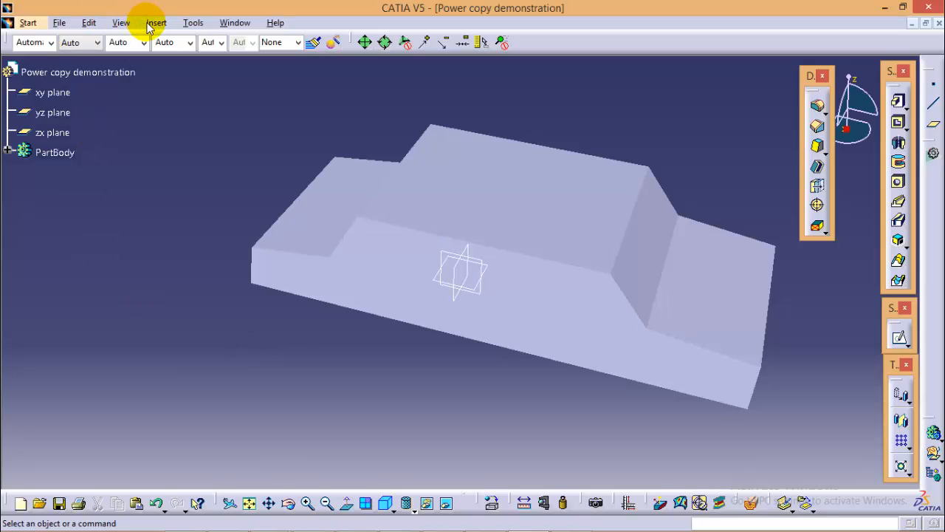
# Step: Insert a geometrical set named 'Extracted edge' into the part
pyautogui.click(157, 22)
pyautogui.write('E')
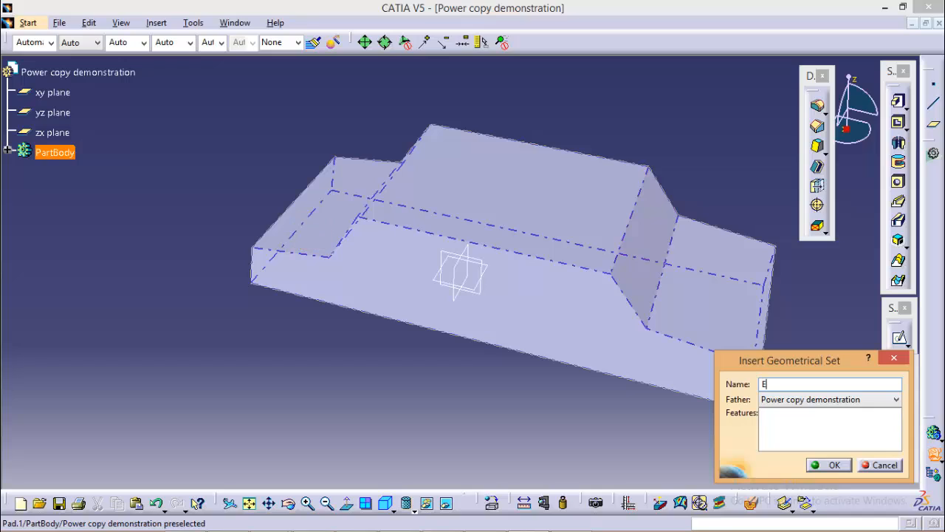
pyautogui.write('xtracted edge')
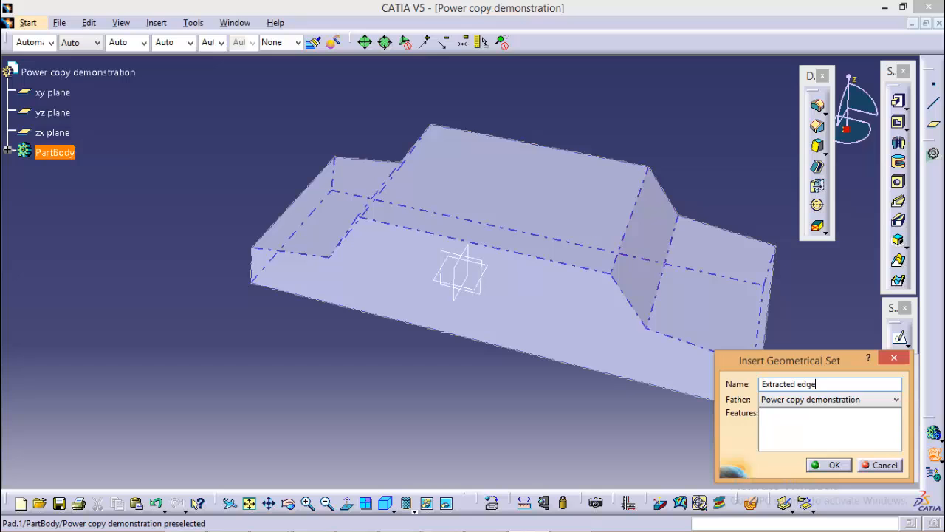
pyautogui.click(833, 464)
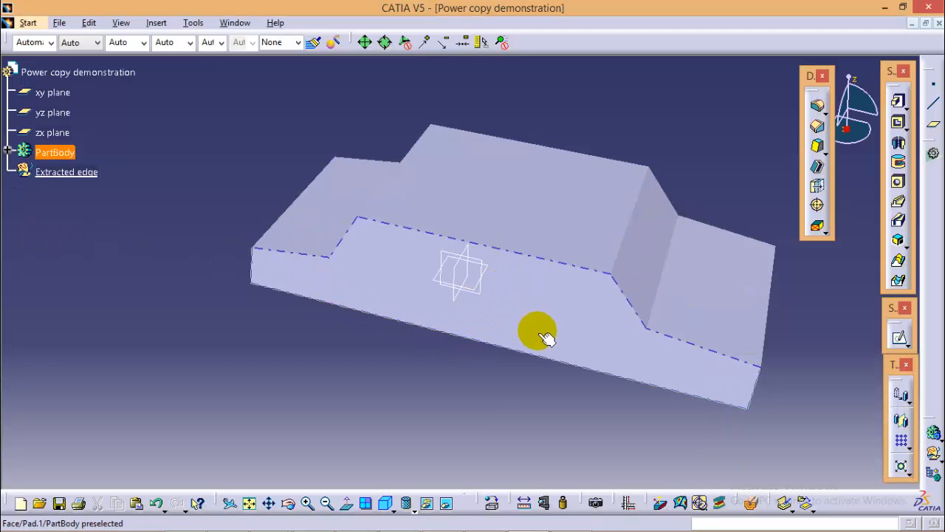
pyautogui.click(28, 22)
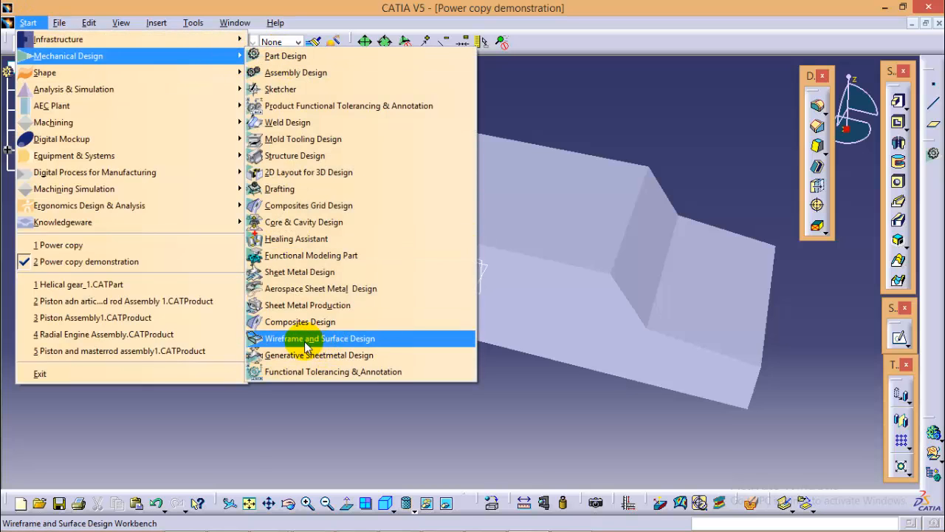
# Step: Switch to Wireframe and Surface Design and make the Extracted edge set active
pyautogui.click(319, 338)
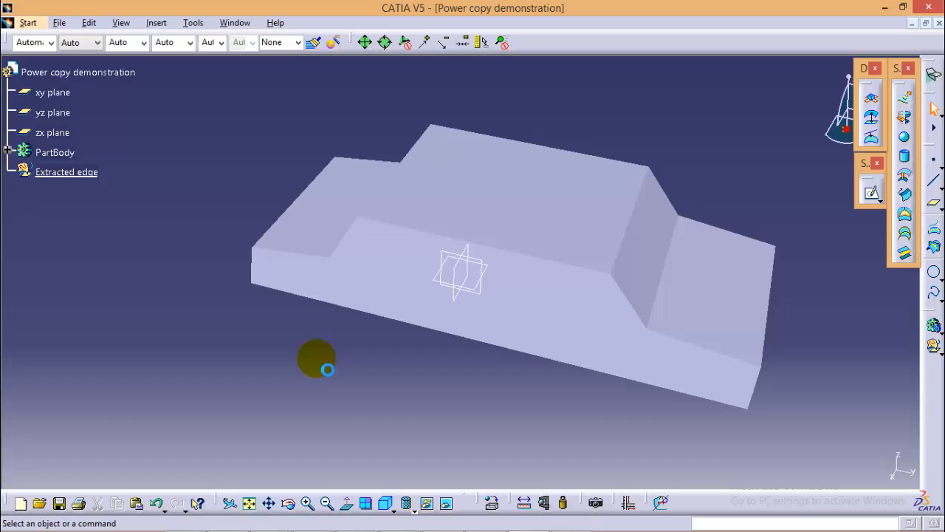
pyautogui.click(66, 171)
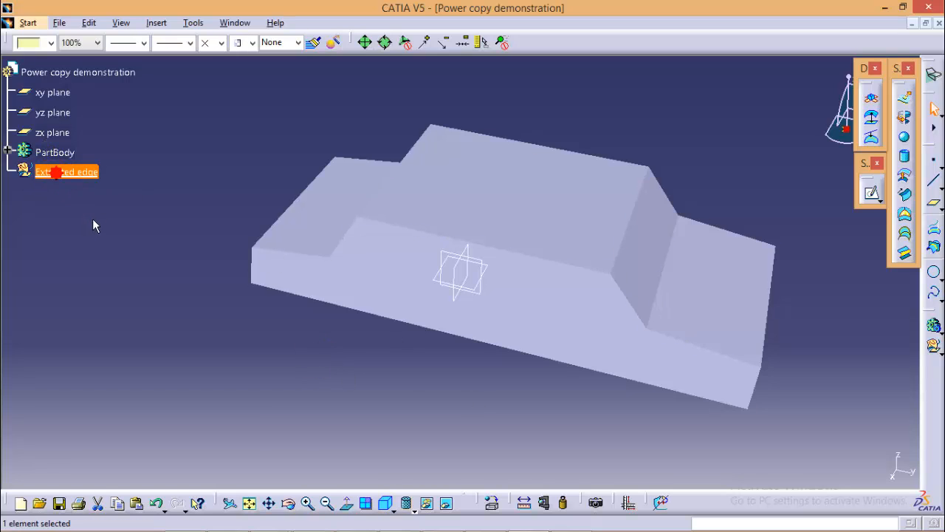
pyautogui.moveTo(74, 176)
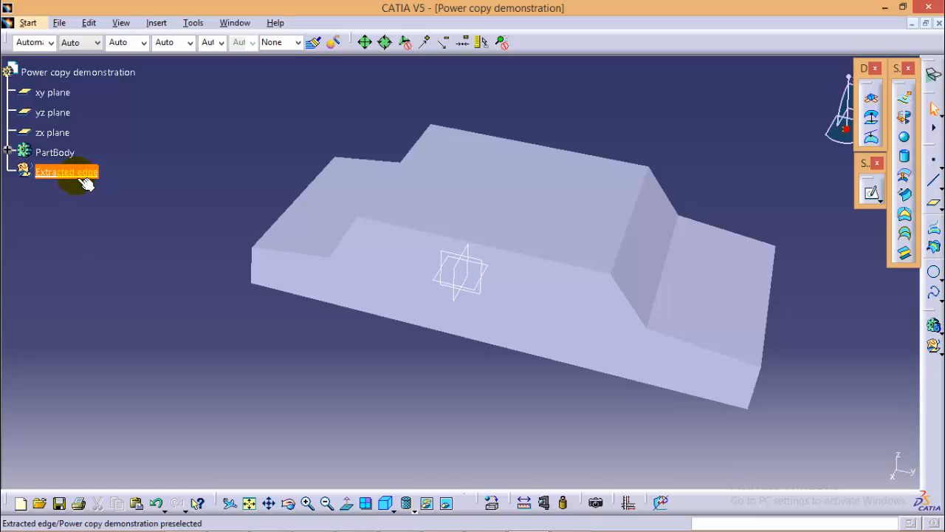
pyautogui.moveTo(458, 273); pyautogui.dragTo(529, 319)
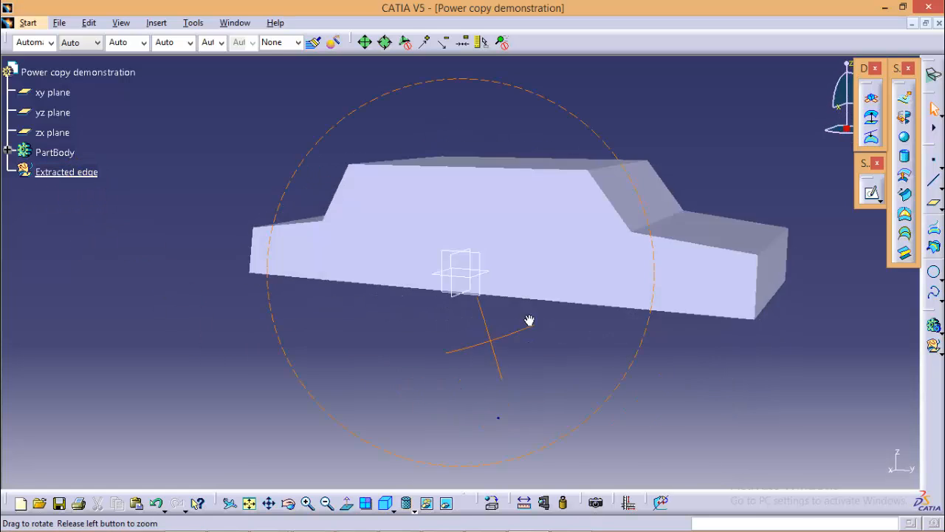
pyautogui.click(157, 22)
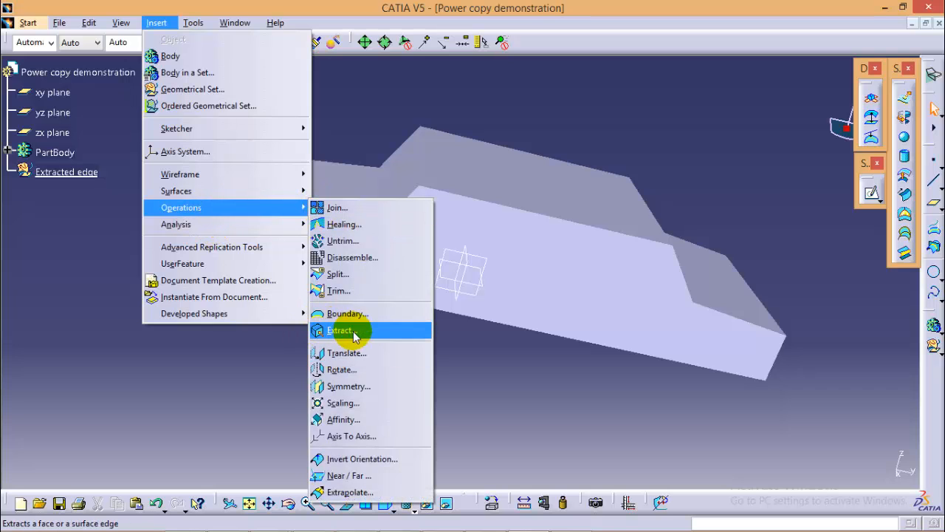
# Step: Start an Extract and select the side-profile edges of the car body without propagation
pyautogui.click(340, 331)
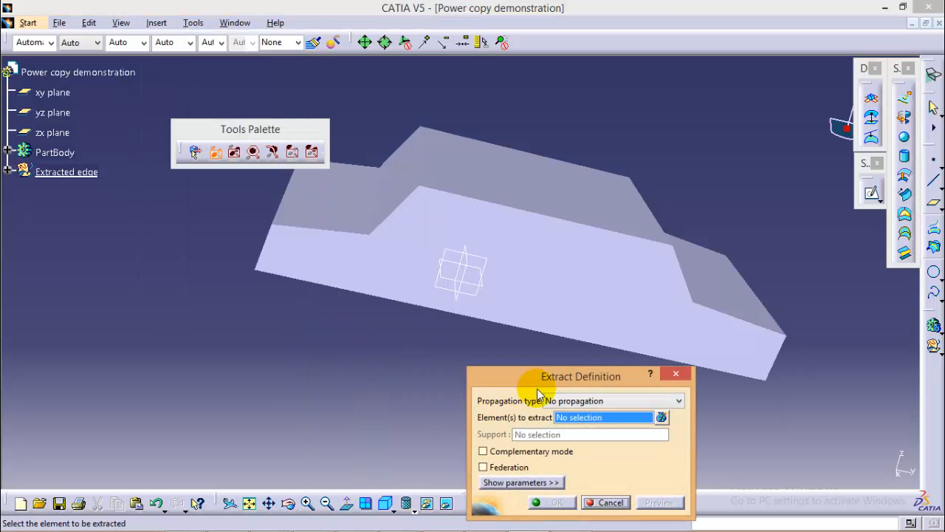
pyautogui.moveTo(580, 376); pyautogui.dragTo(810, 219)
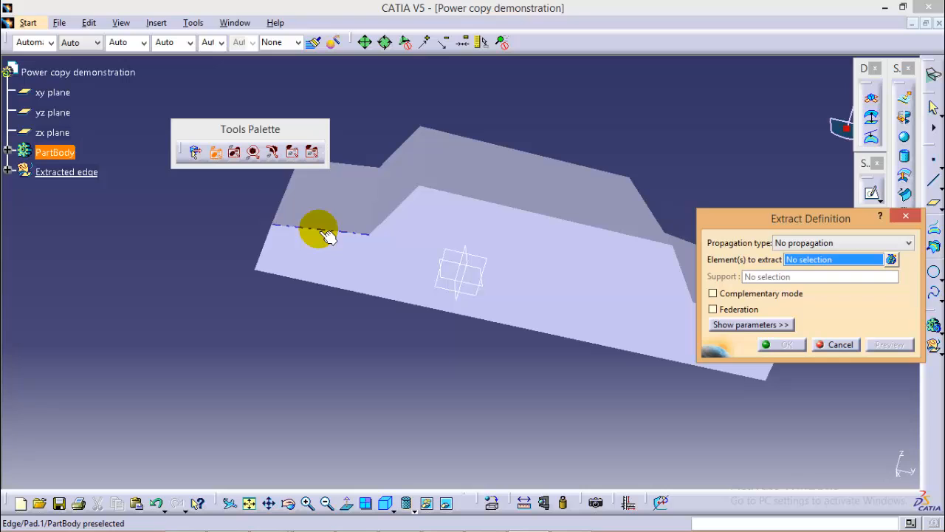
pyautogui.click(319, 229)
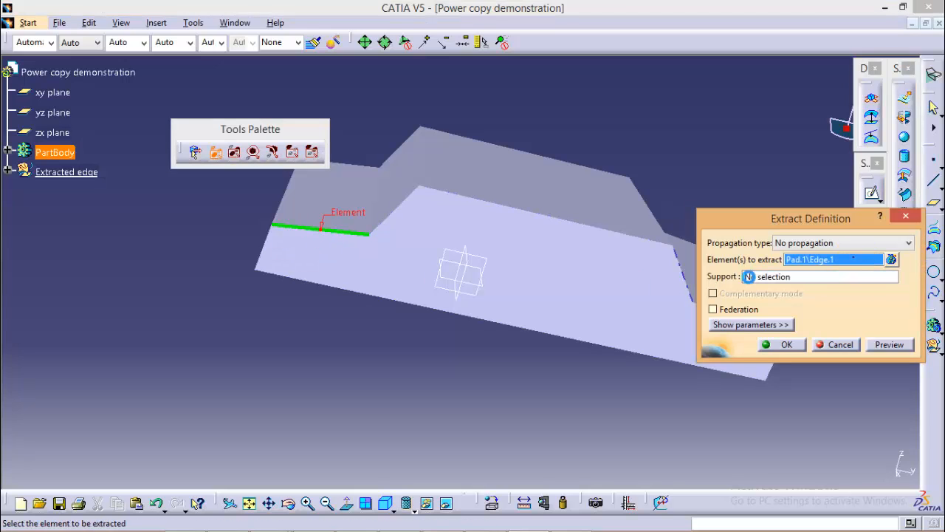
pyautogui.click(411, 205)
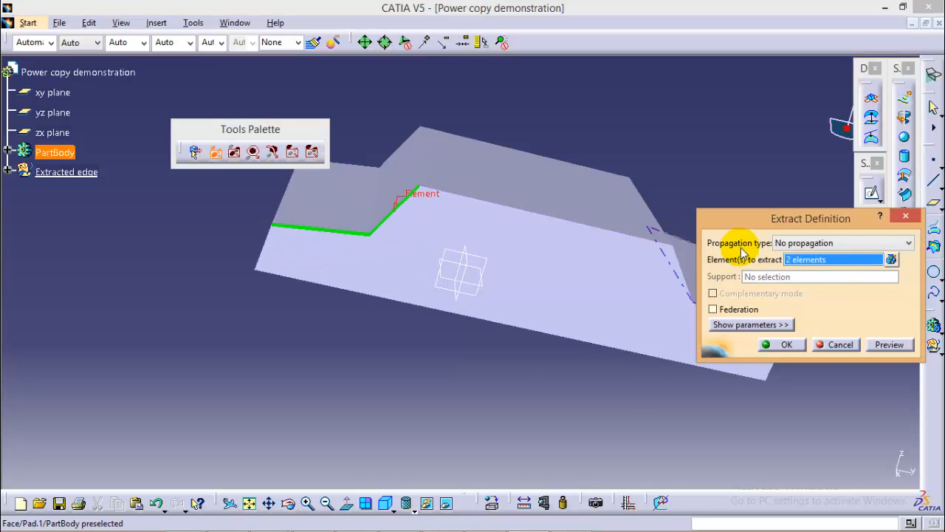
pyautogui.click(484, 211)
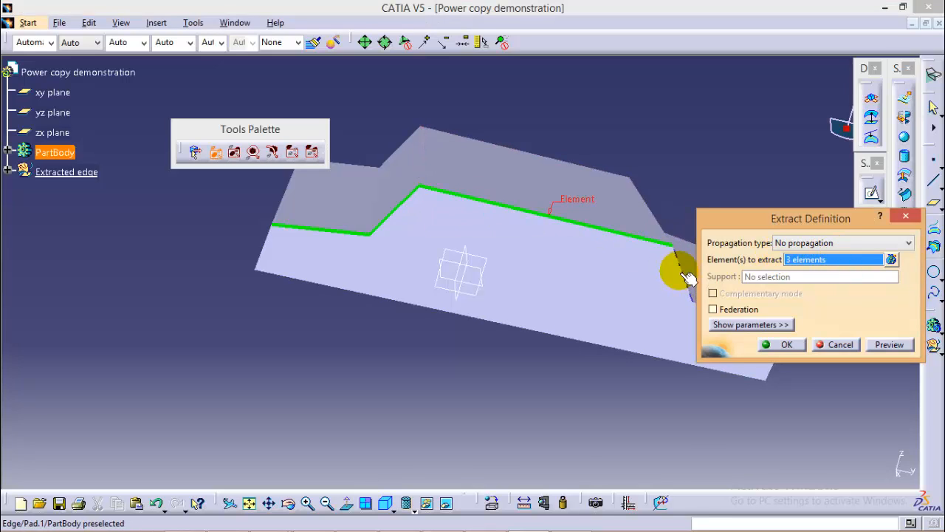
pyautogui.click(680, 269)
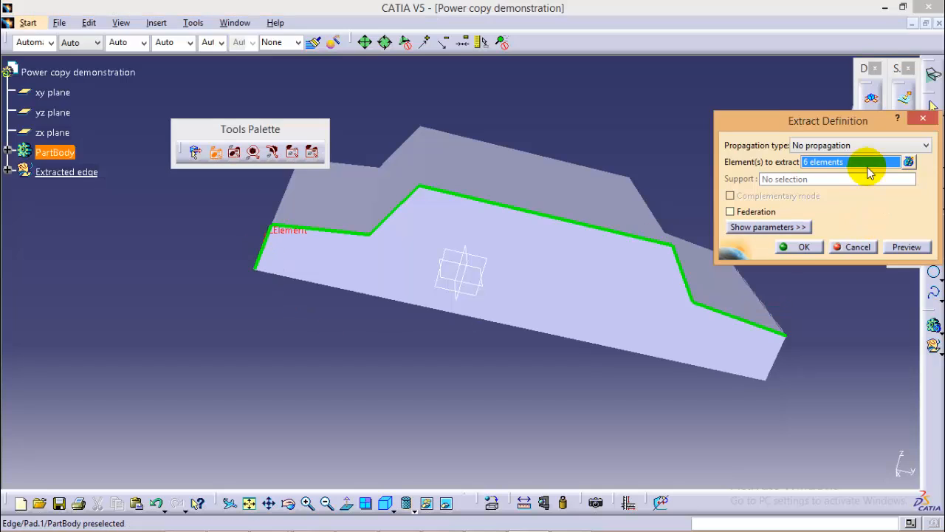
pyautogui.click(397, 302)
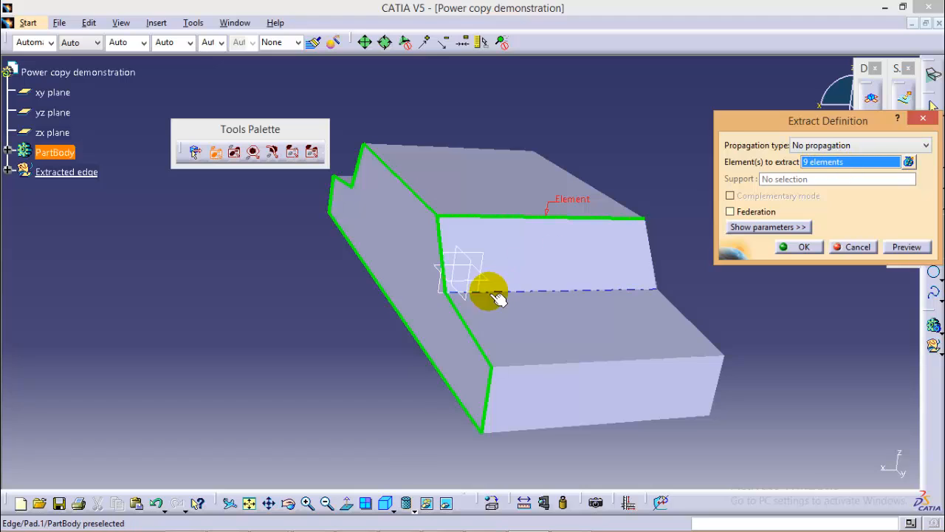
# Step: Add the end and far-side bottom edges of the body to the elements to extract
pyautogui.click(525, 370)
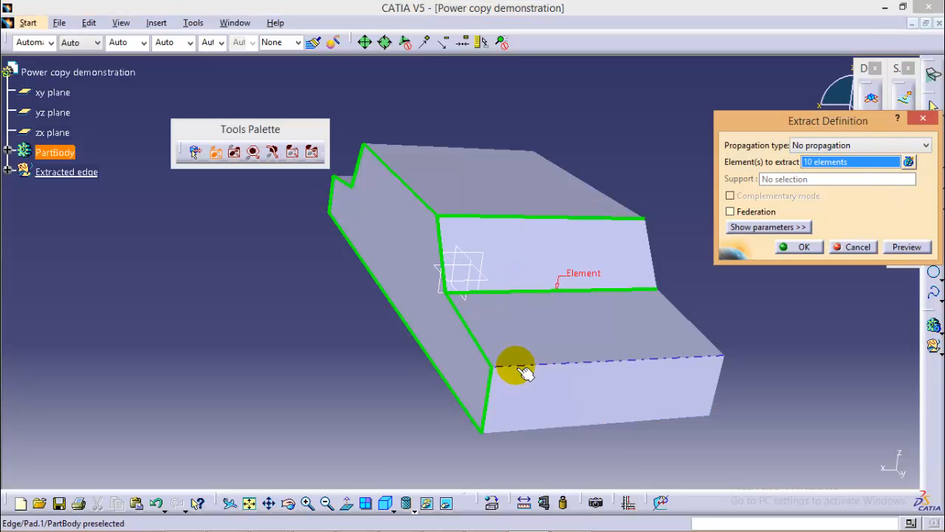
pyautogui.click(517, 367)
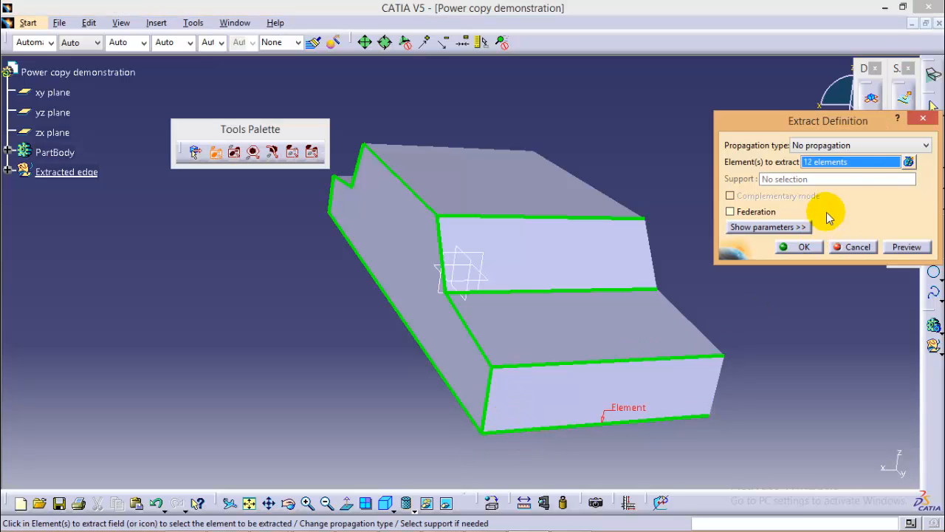
pyautogui.click(715, 392)
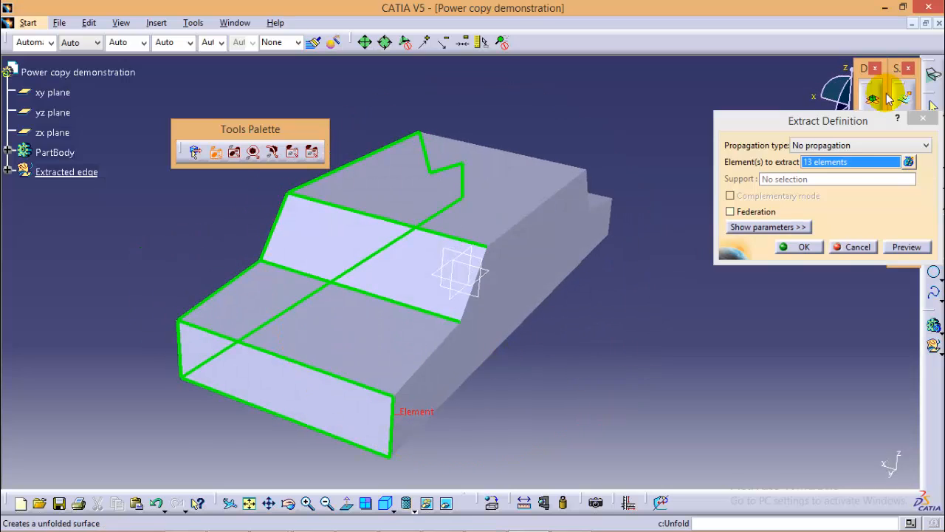
pyautogui.moveTo(441, 364)
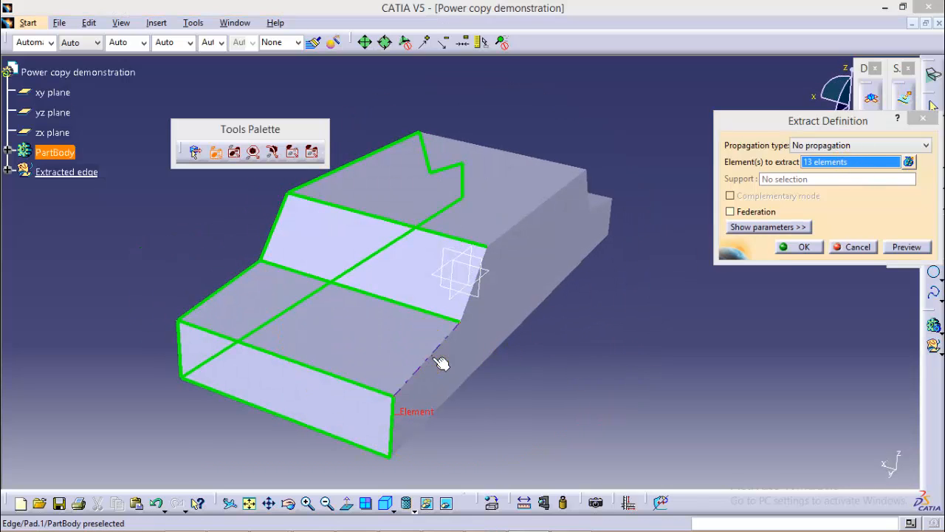
pyautogui.click(440, 359)
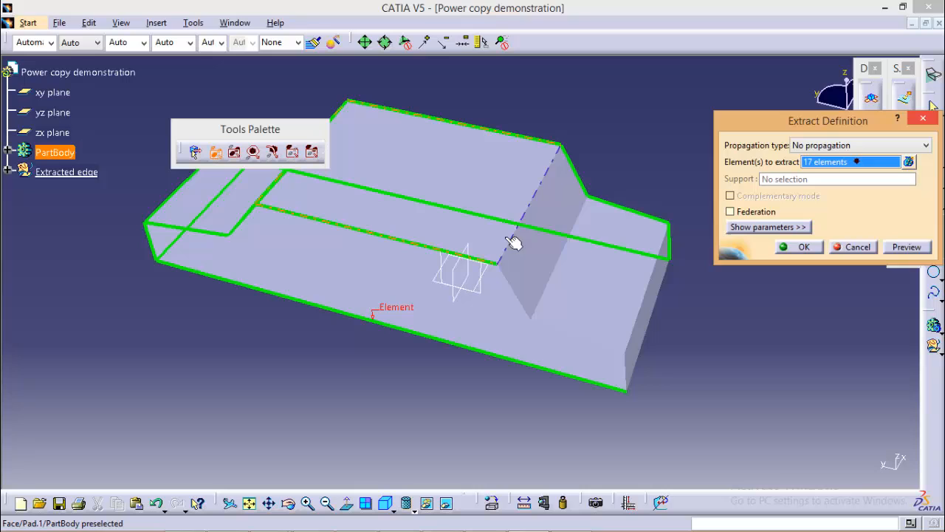
# Step: Add the vertical step, front lower and remaining rear edges to the extraction
pyautogui.click(514, 239)
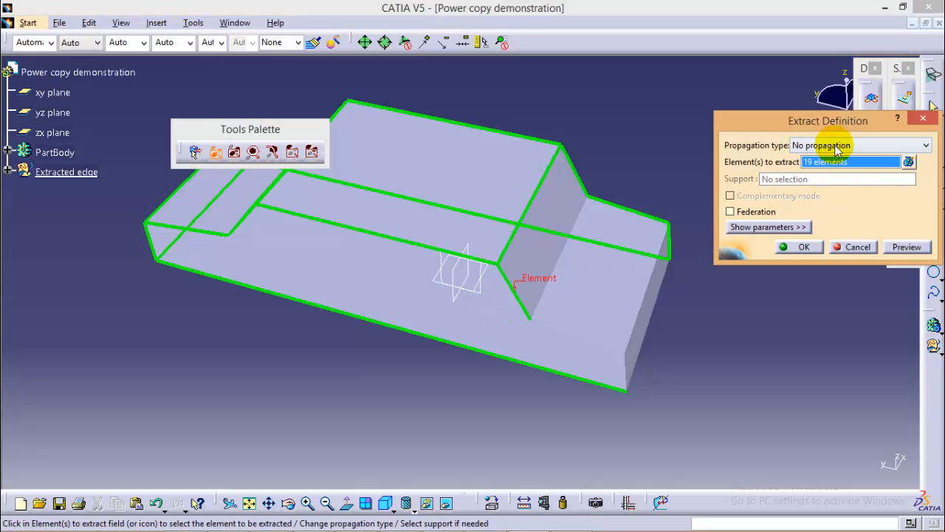
pyautogui.click(584, 298)
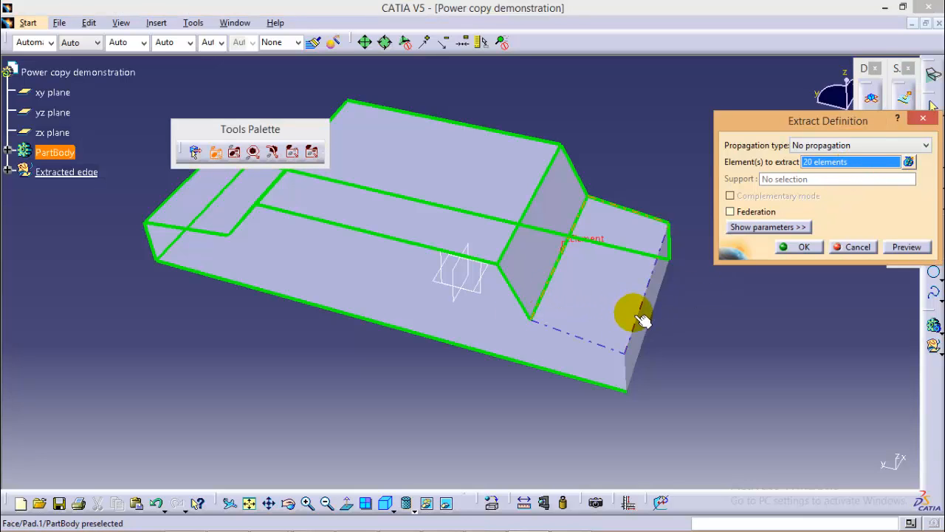
pyautogui.click(638, 318)
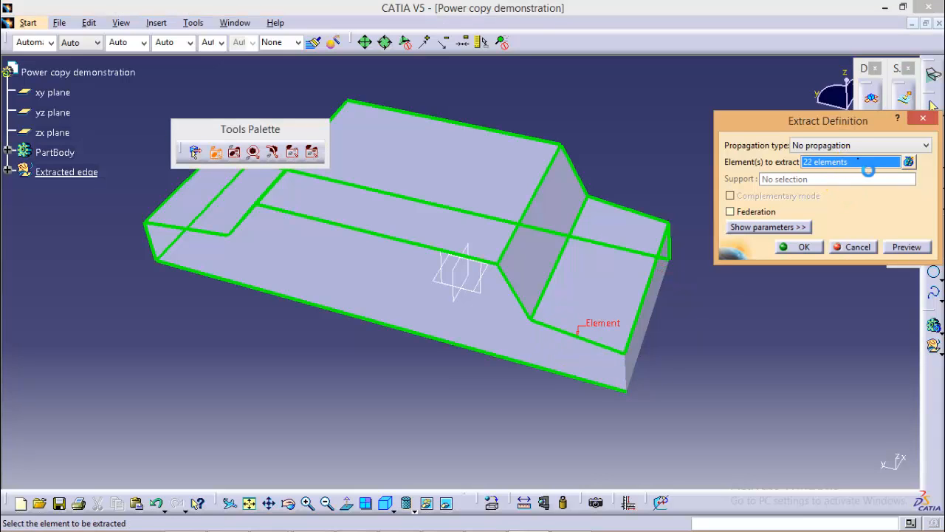
pyautogui.click(626, 361)
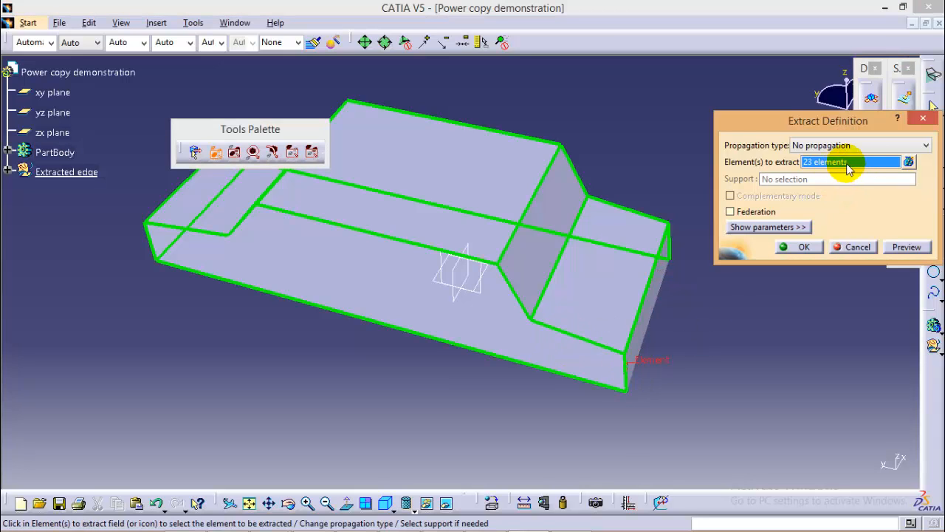
pyautogui.moveTo(650, 328)
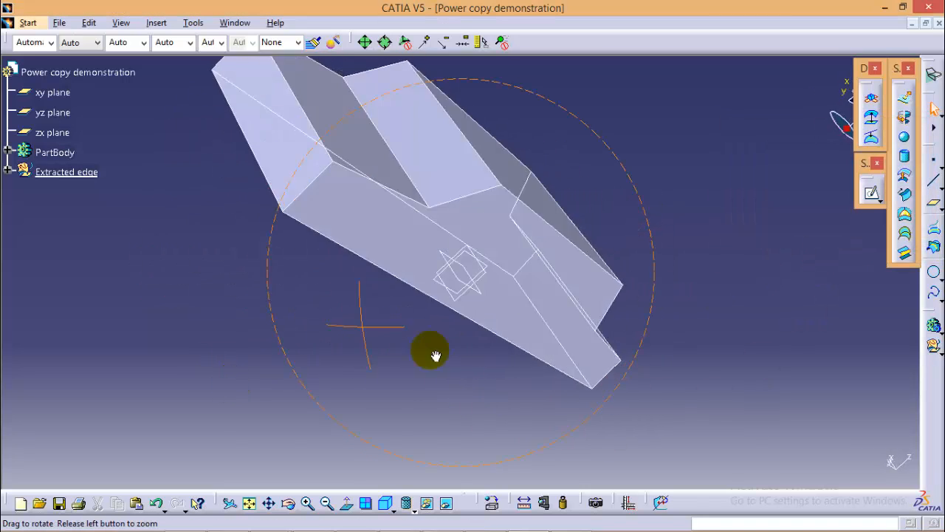
pyautogui.moveTo(431, 355); pyautogui.dragTo(529, 451)
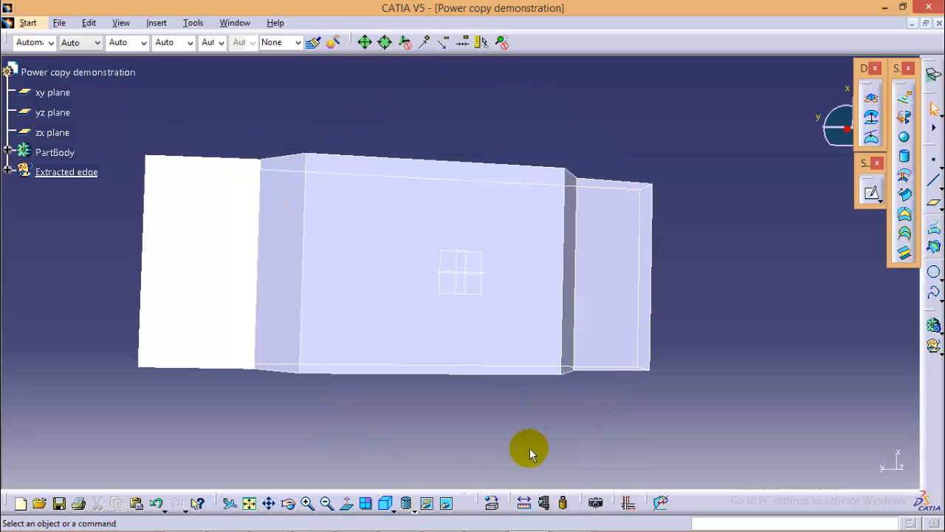
pyautogui.moveTo(529, 451); pyautogui.dragTo(520, 310)
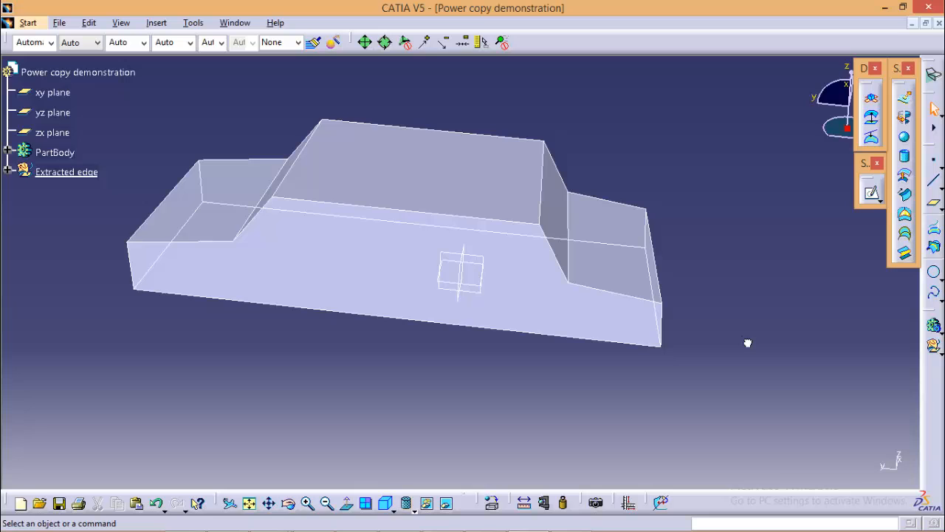
# Step: Hide PartBody so only the extracted wireframe edges remain, and inspect them
pyautogui.rightClick(54, 152)
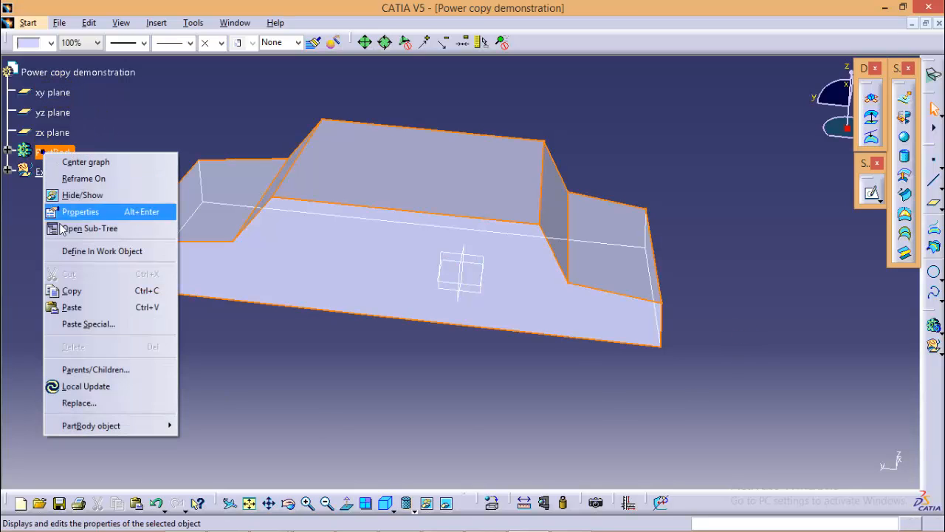
pyautogui.click(83, 195)
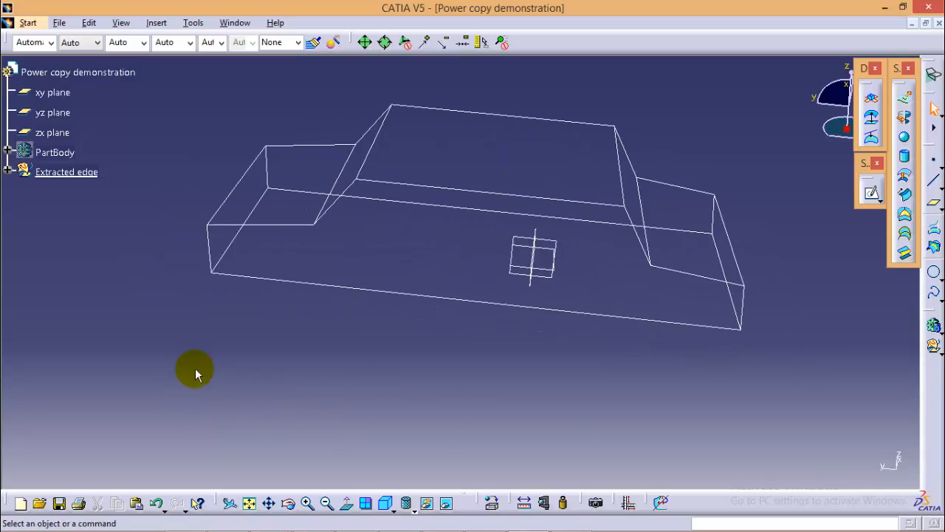
pyautogui.moveTo(195, 372); pyautogui.dragTo(311, 337)
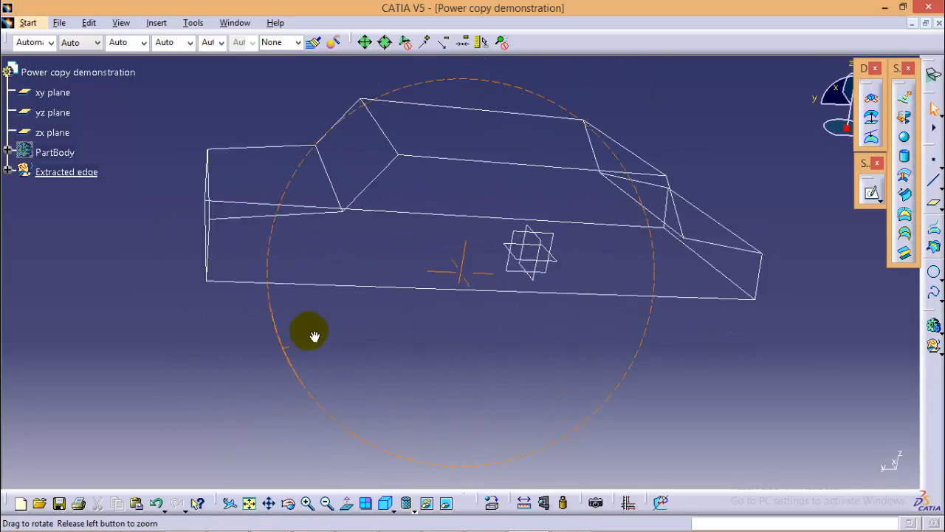
pyautogui.moveTo(310, 333); pyautogui.dragTo(486, 387)
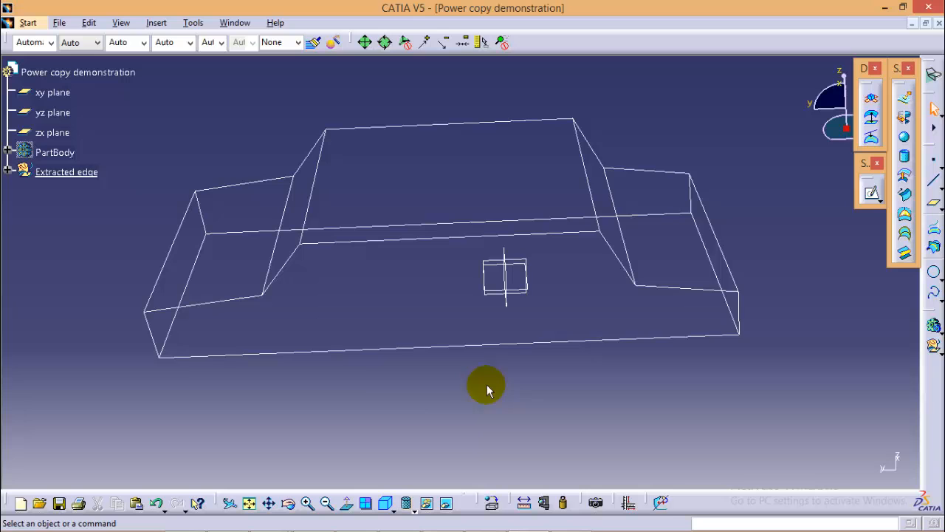
pyautogui.moveTo(117, 398)
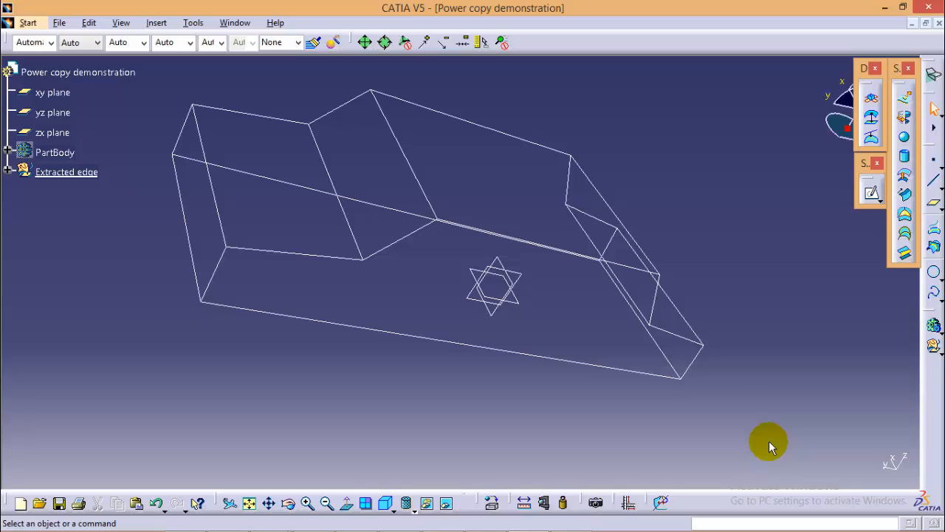
pyautogui.moveTo(777, 443)
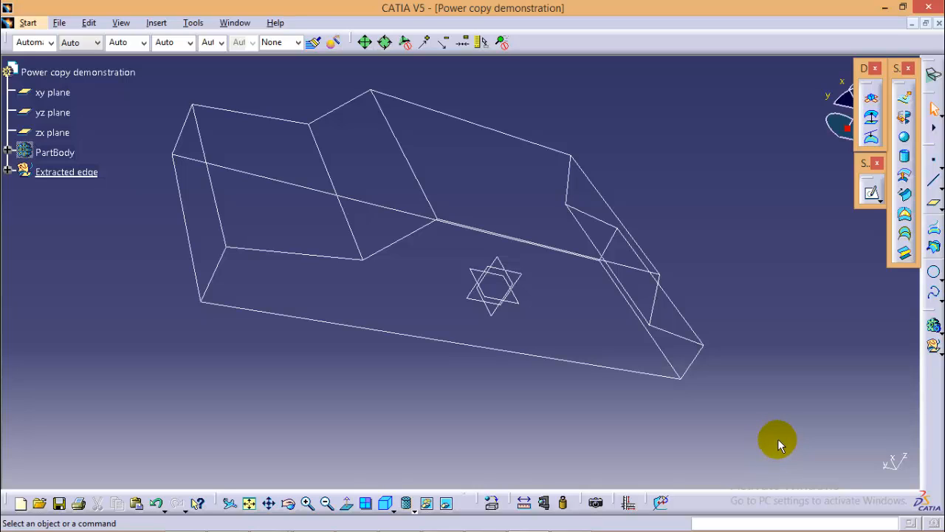